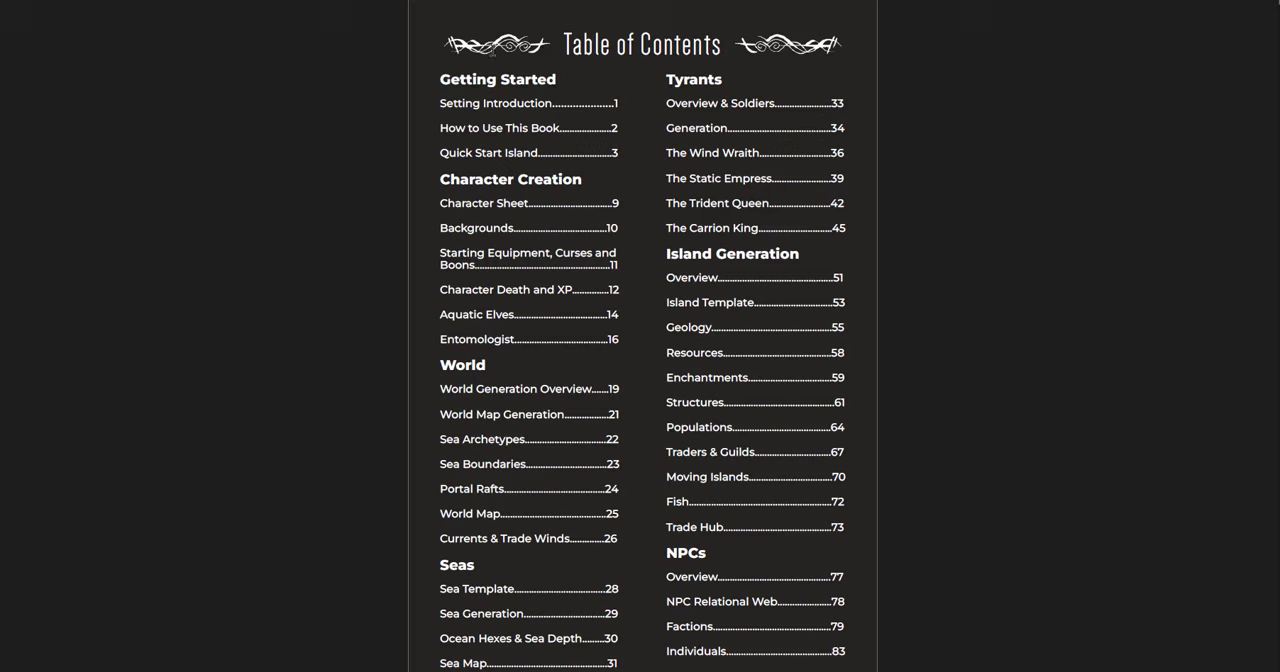
mouse_move(650, 220)
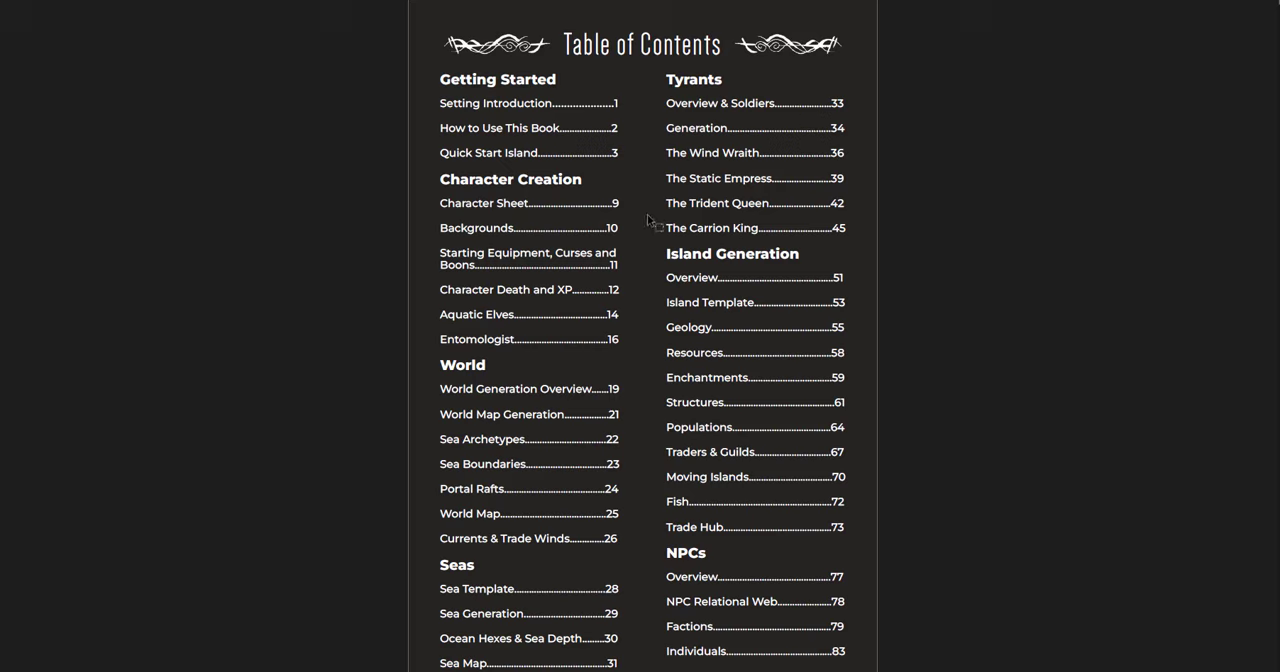
mouse_move(860, 415)
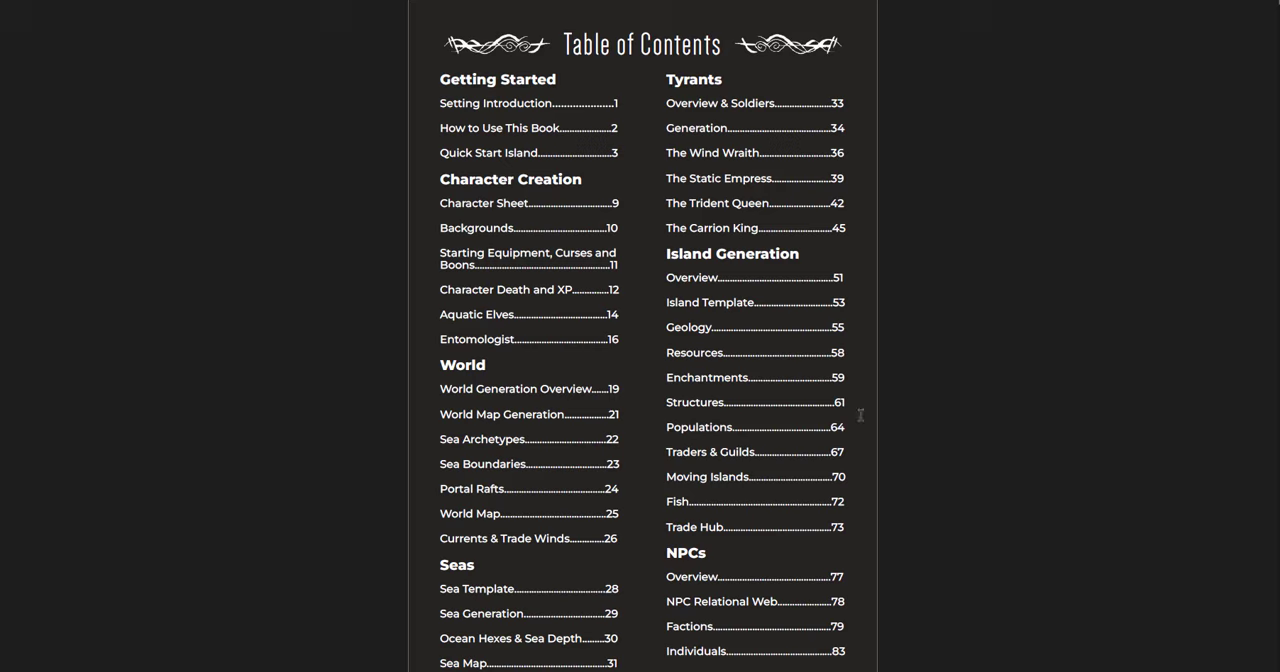
mouse_move(918, 424)
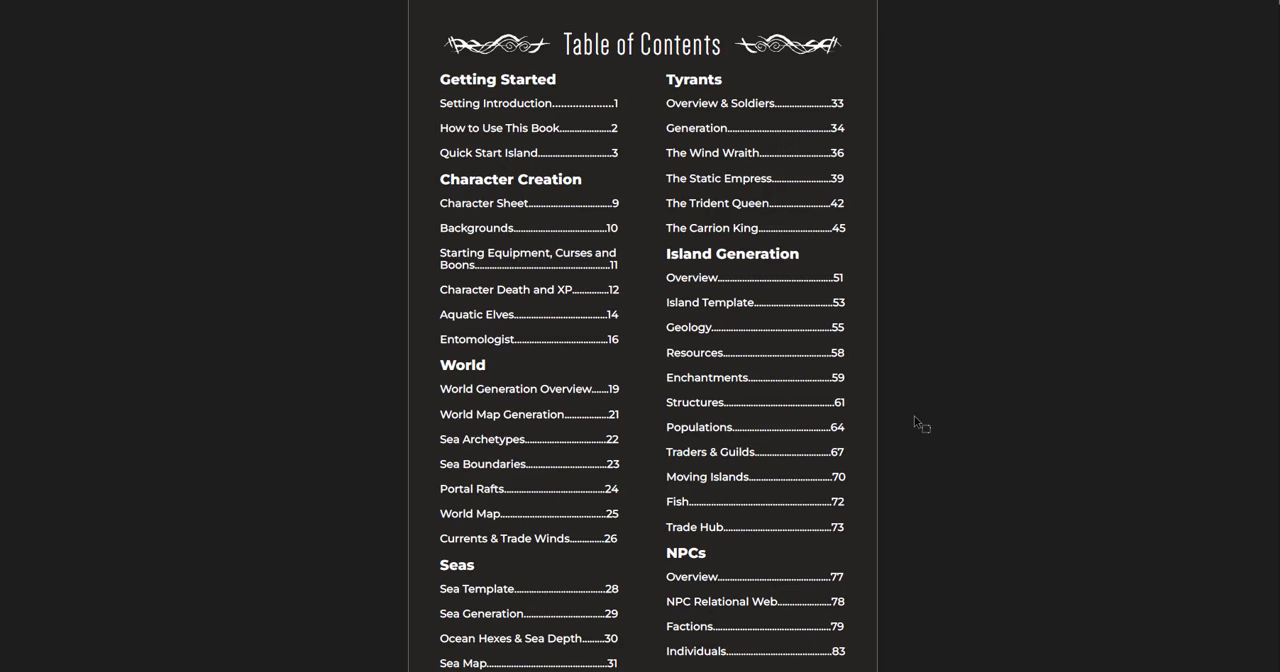
scroll(down, 3)
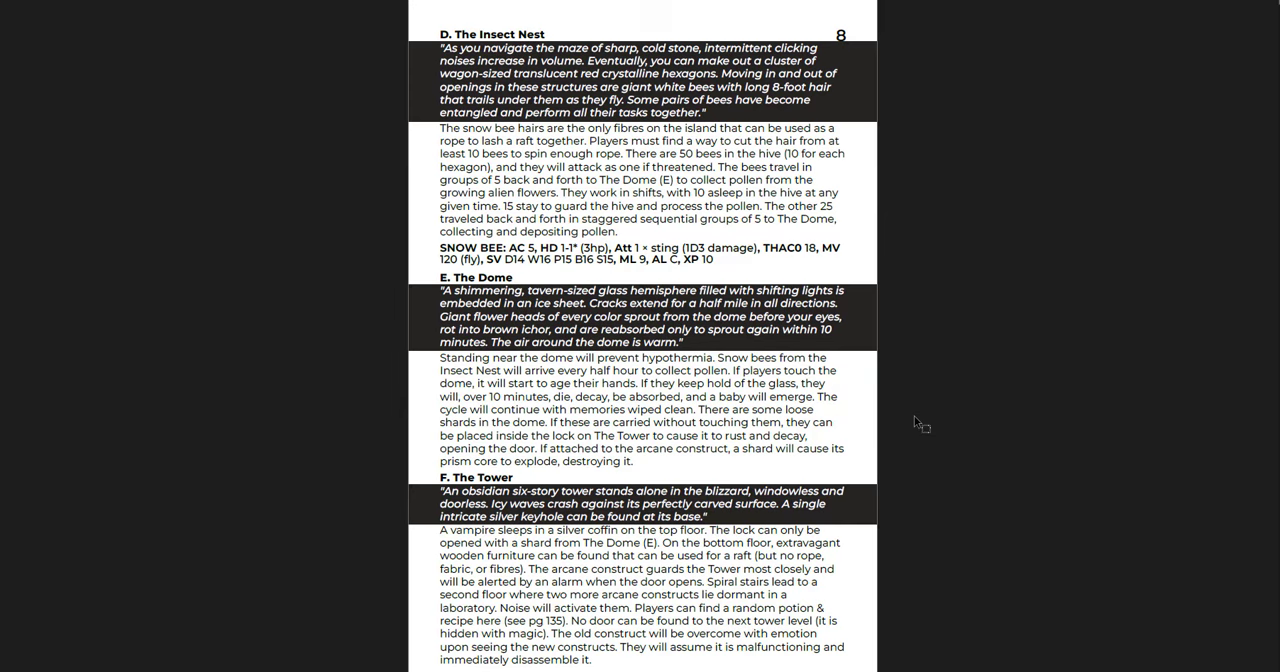
scroll(down, 3)
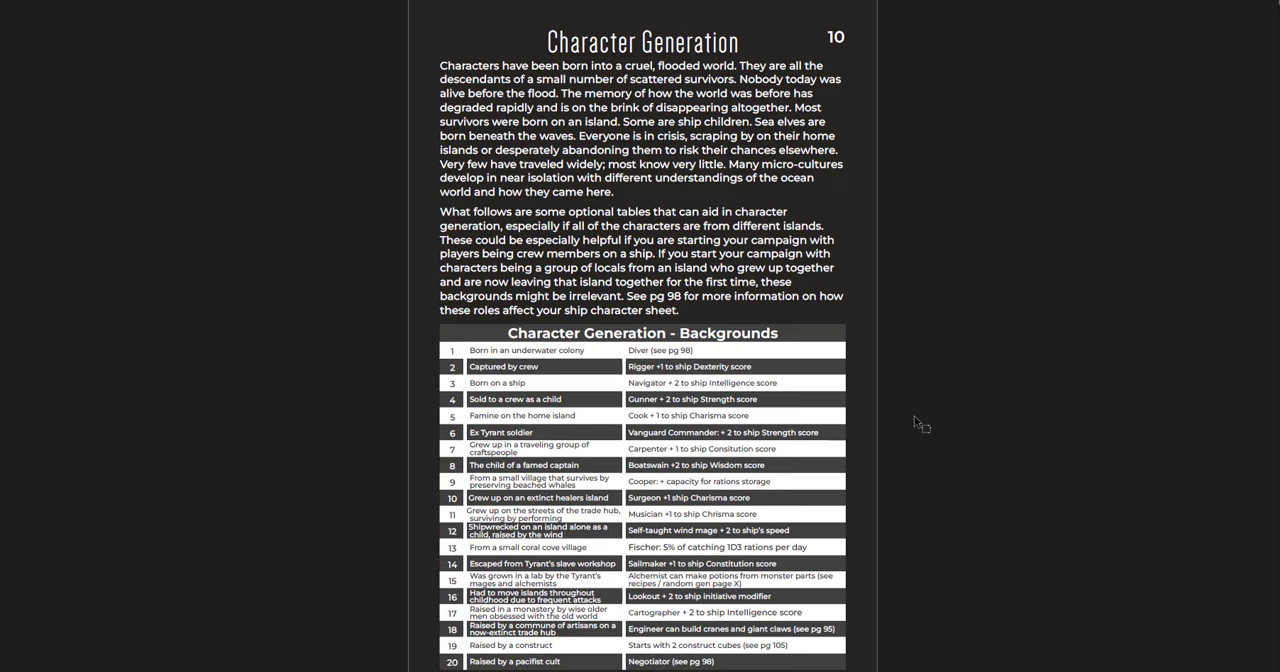
scroll(down, 3)
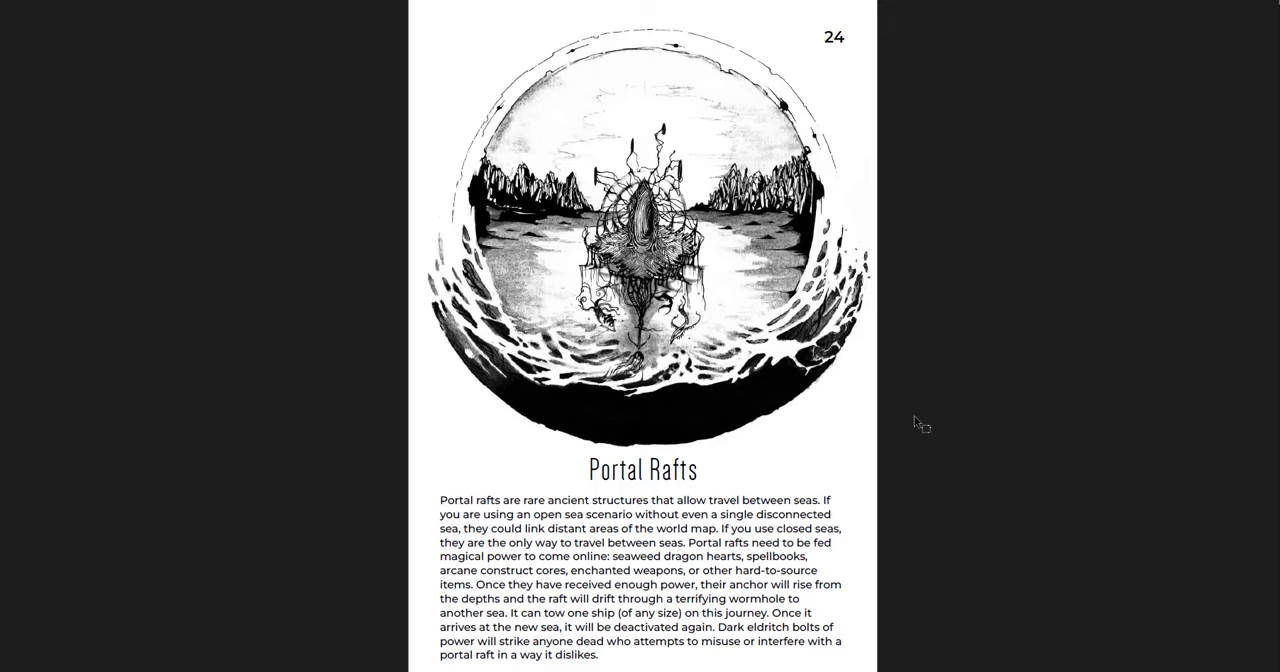
scroll(down, 3)
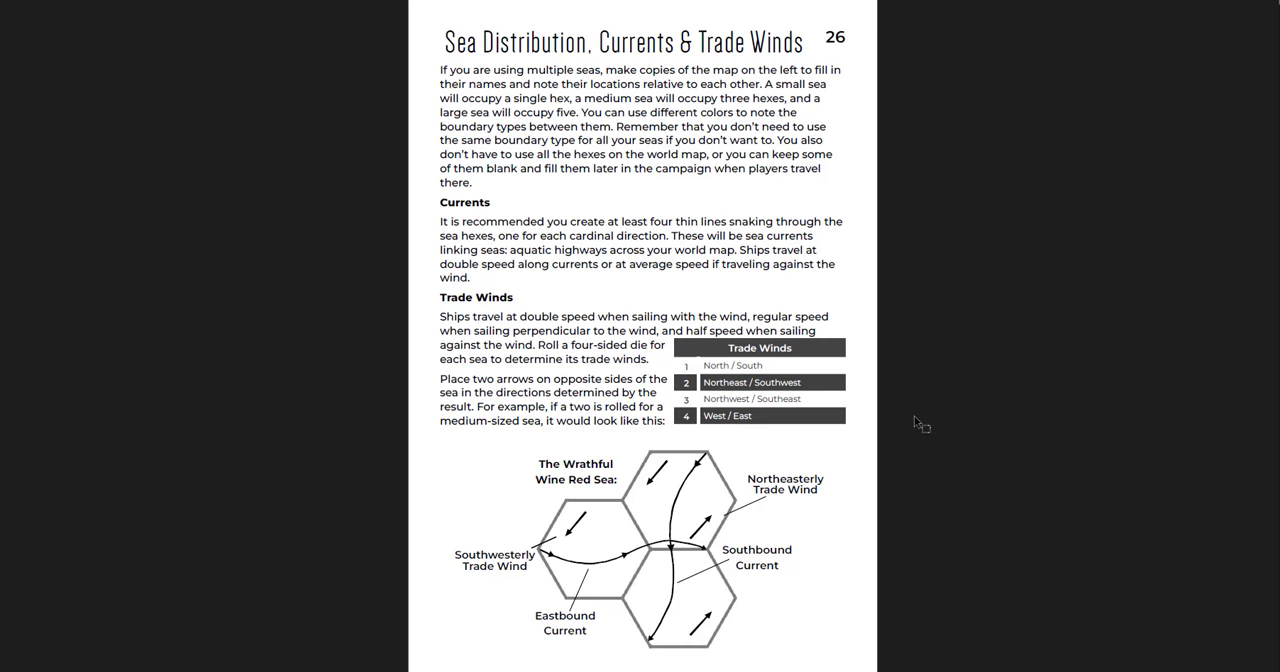
scroll(down, 3)
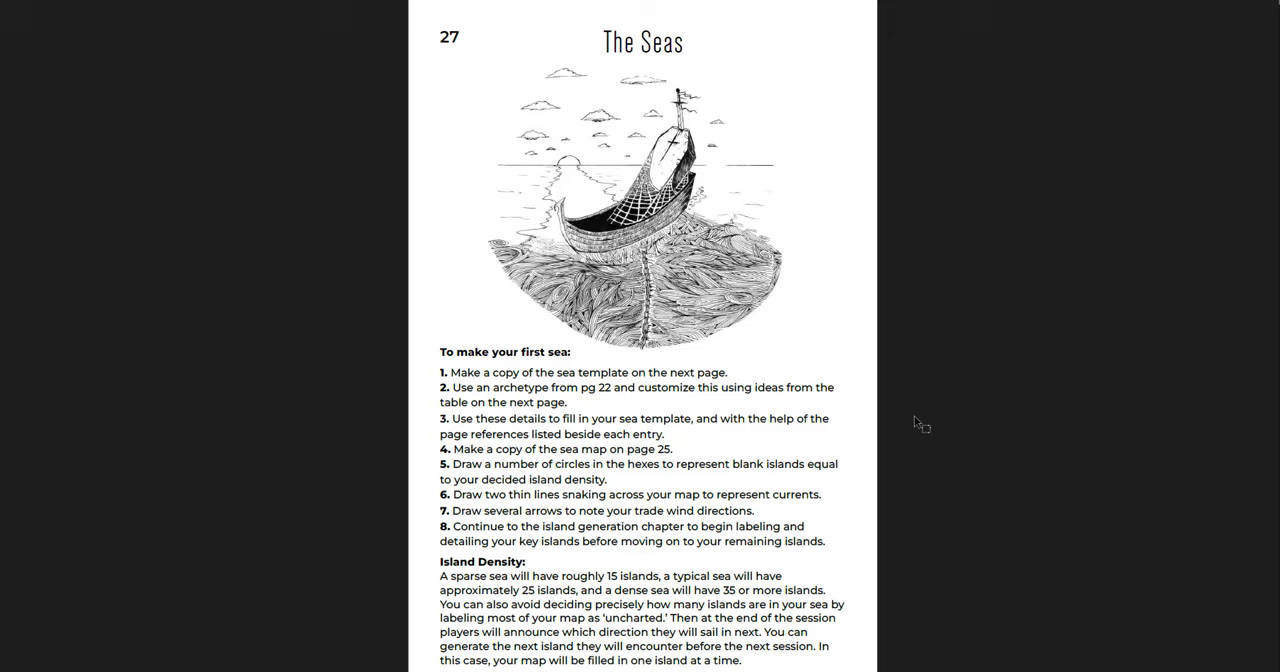
scroll(down, 3)
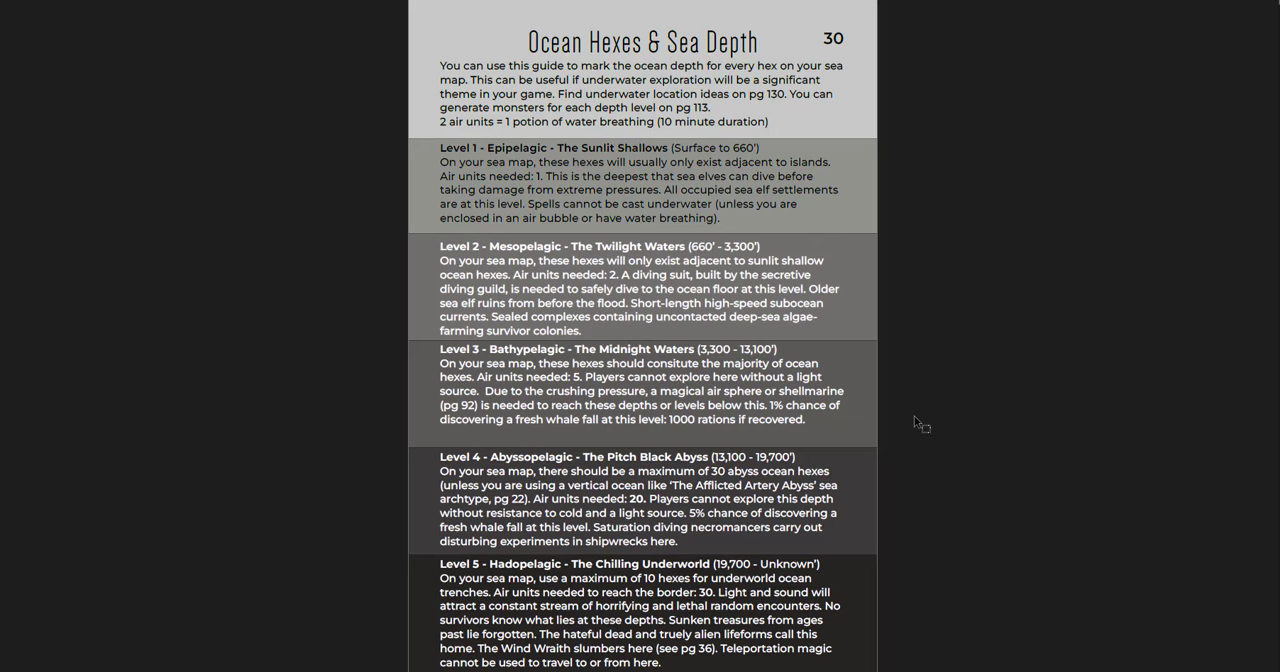
scroll(down, 3)
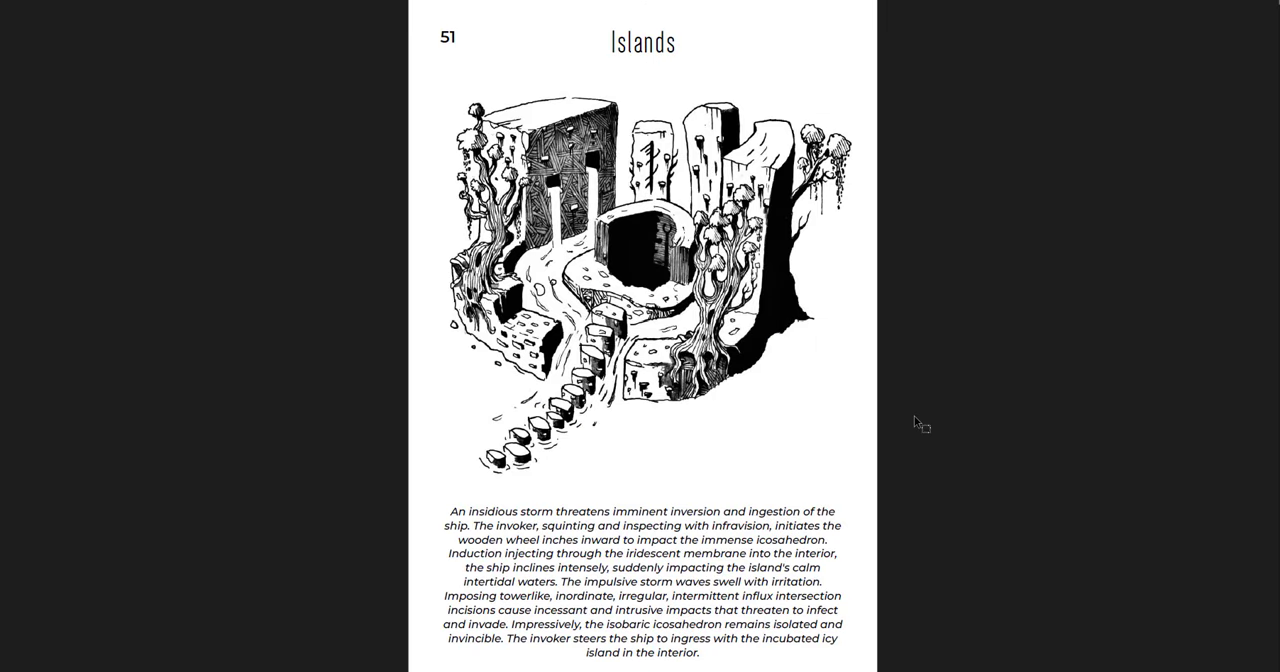
scroll(down, 3)
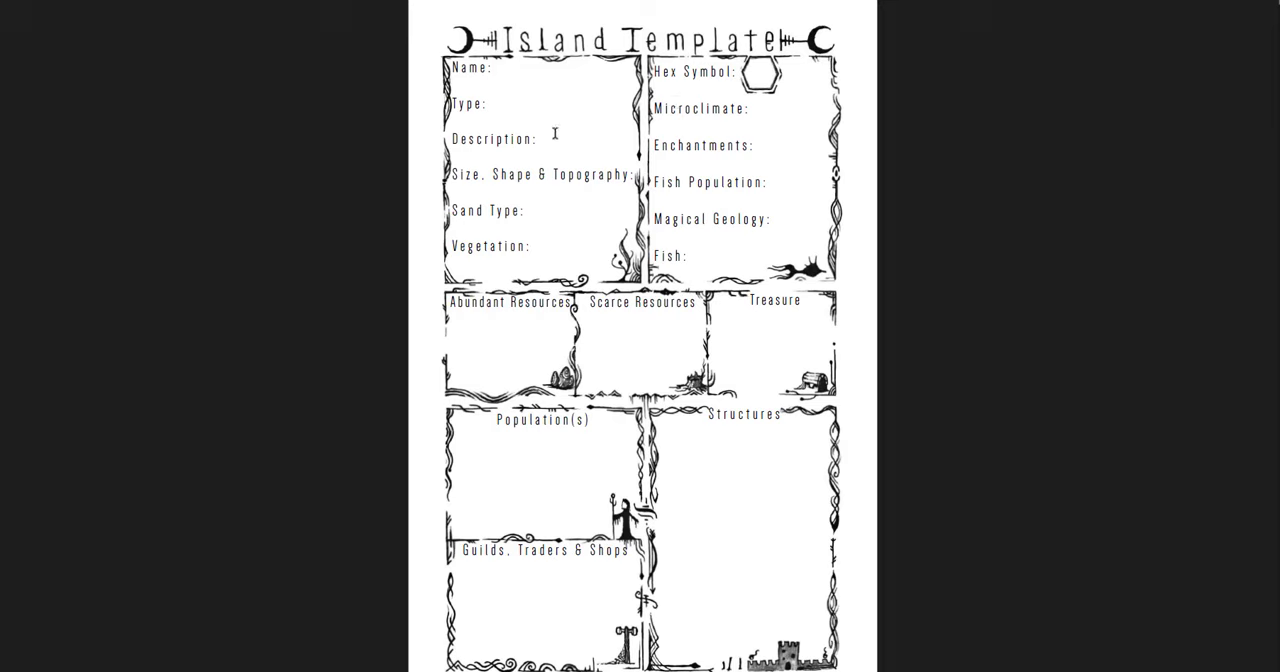
mouse_move(721, 482)
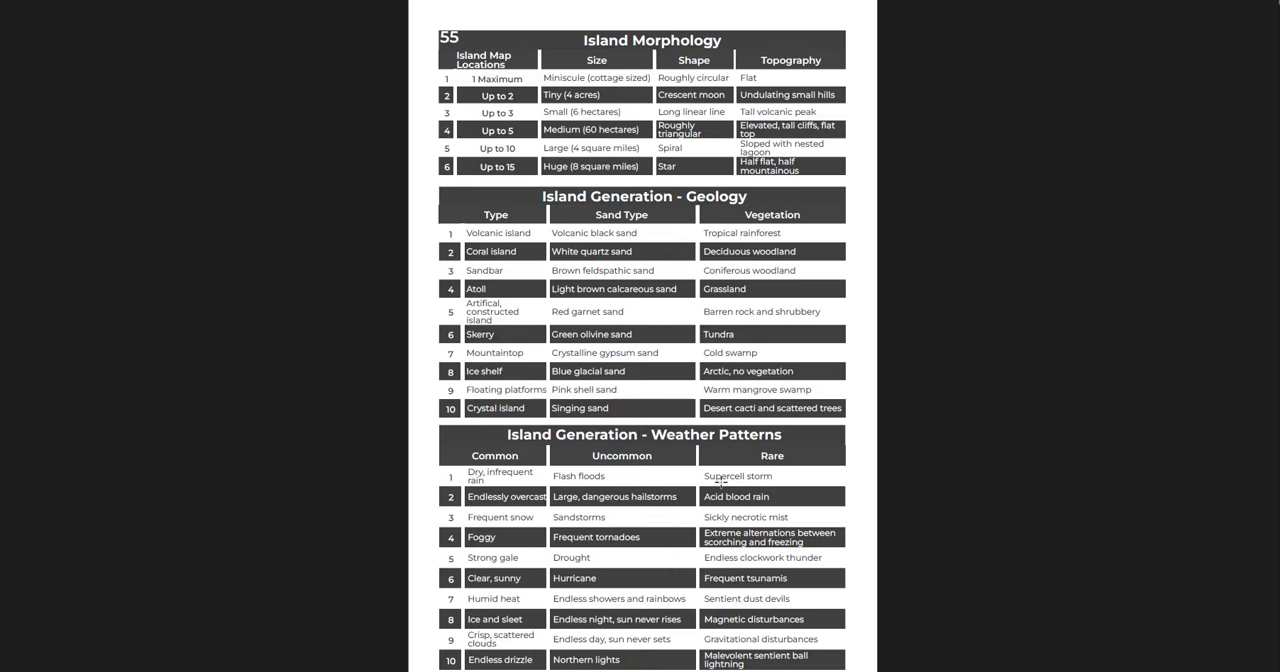
scroll(down, 3)
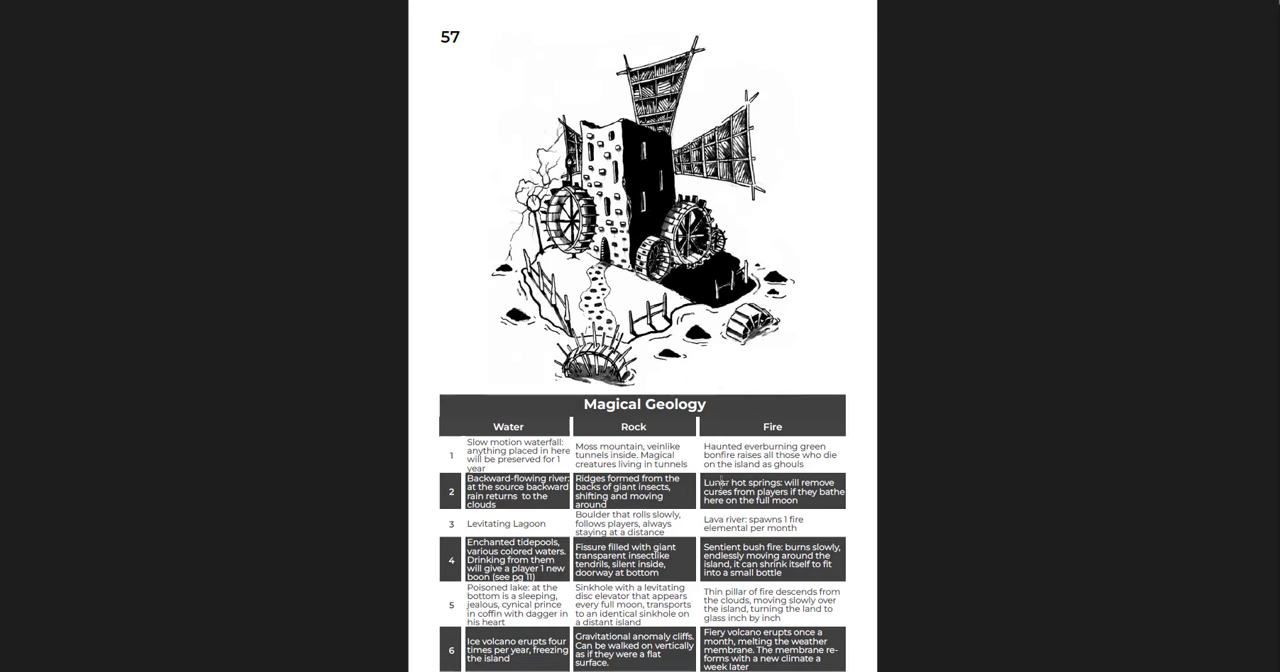
scroll(down, 3)
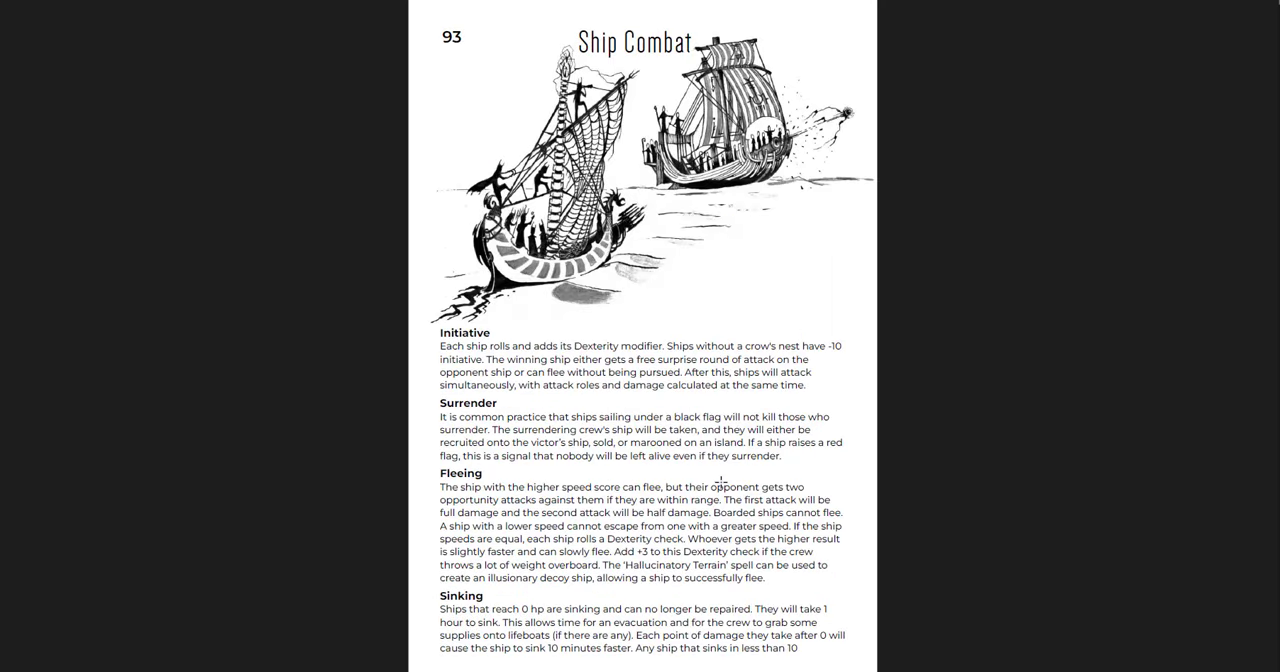
scroll(down, 3)
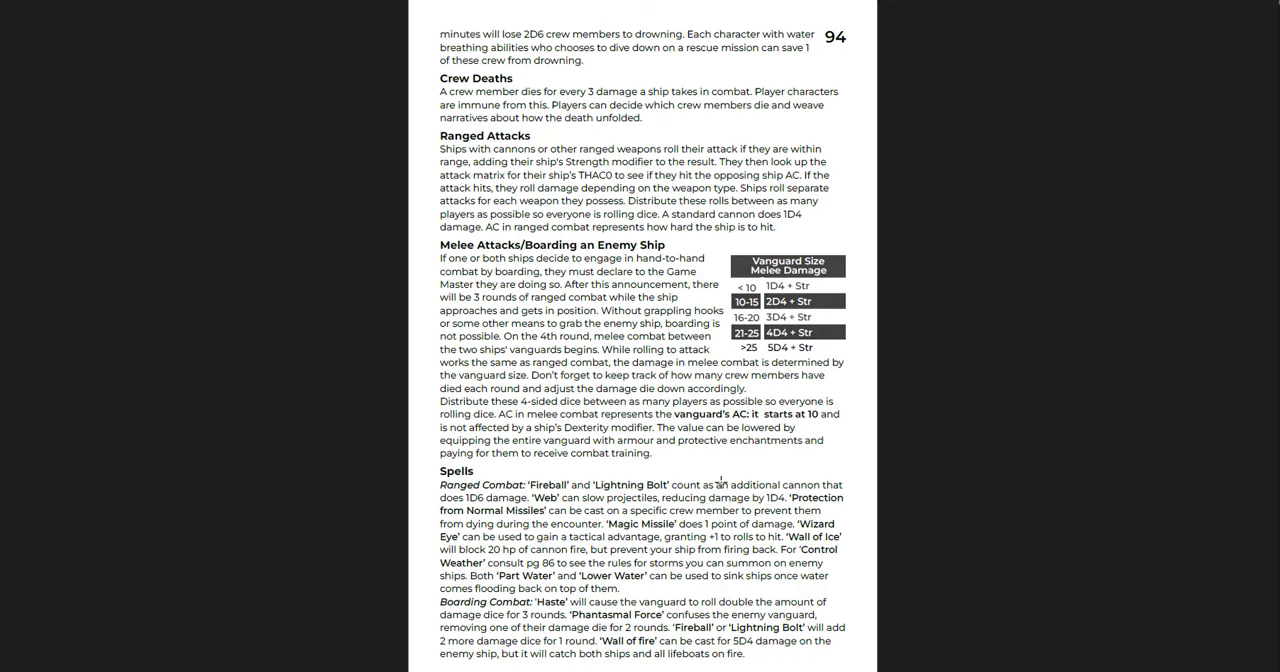
scroll(down, 3)
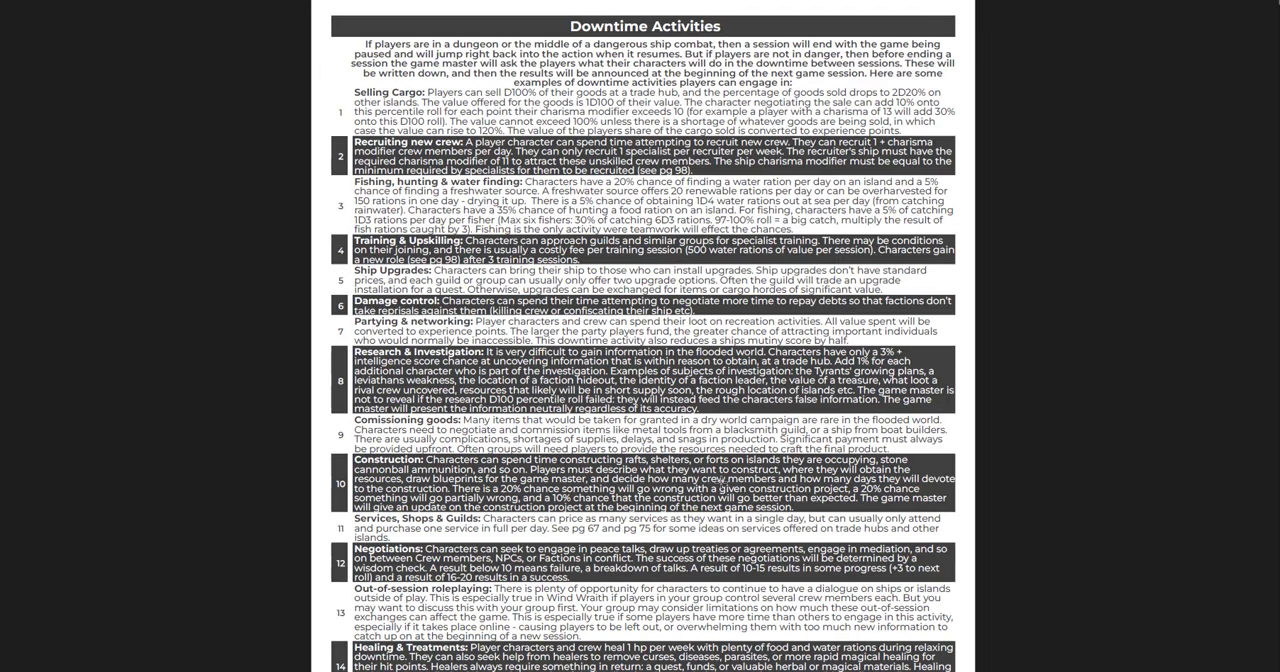
scroll(down, 3)
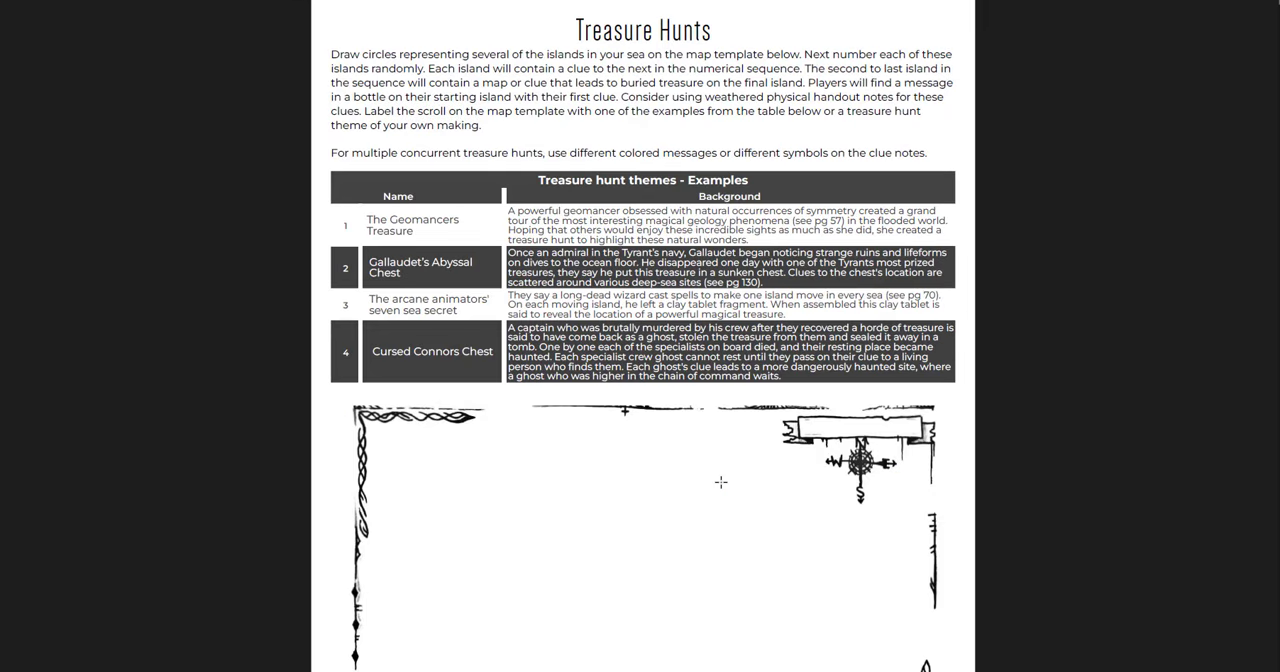
scroll(down, 3)
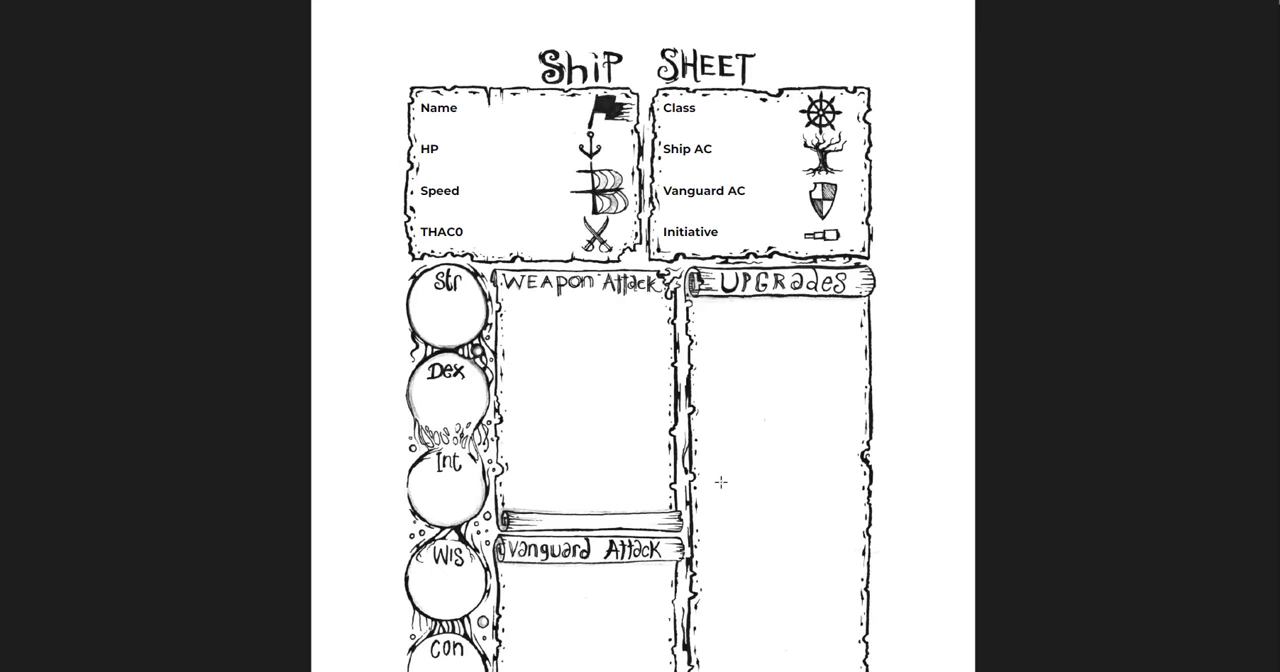
scroll(down, 3)
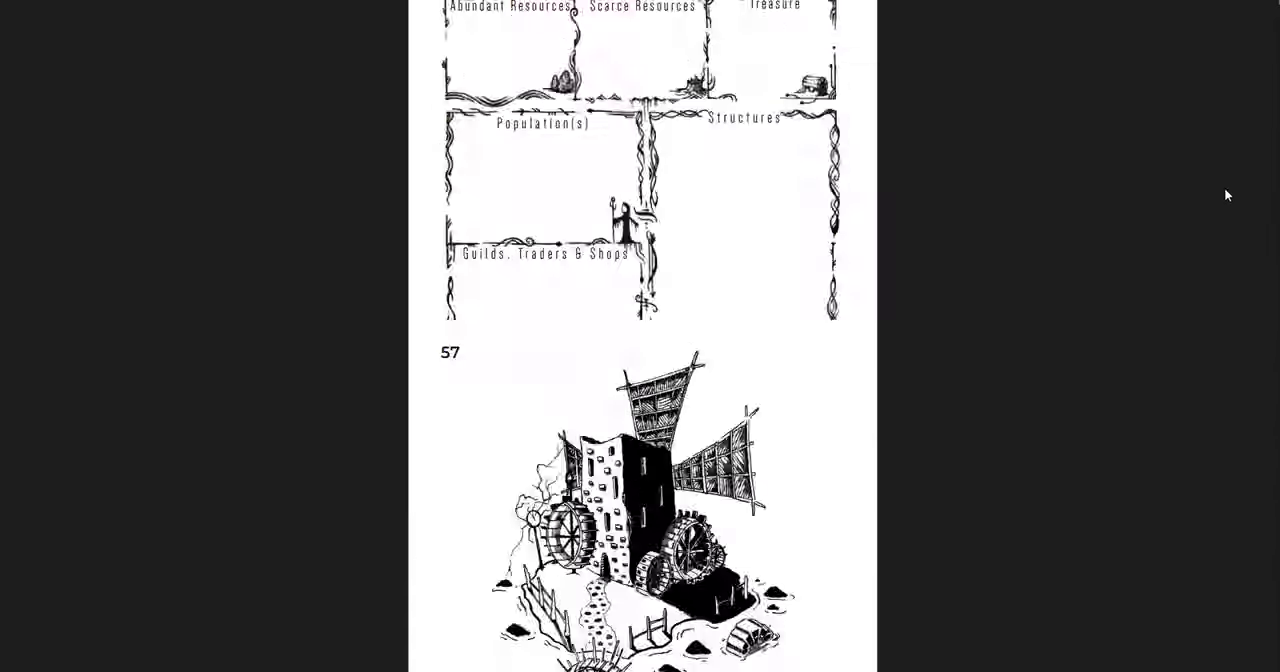